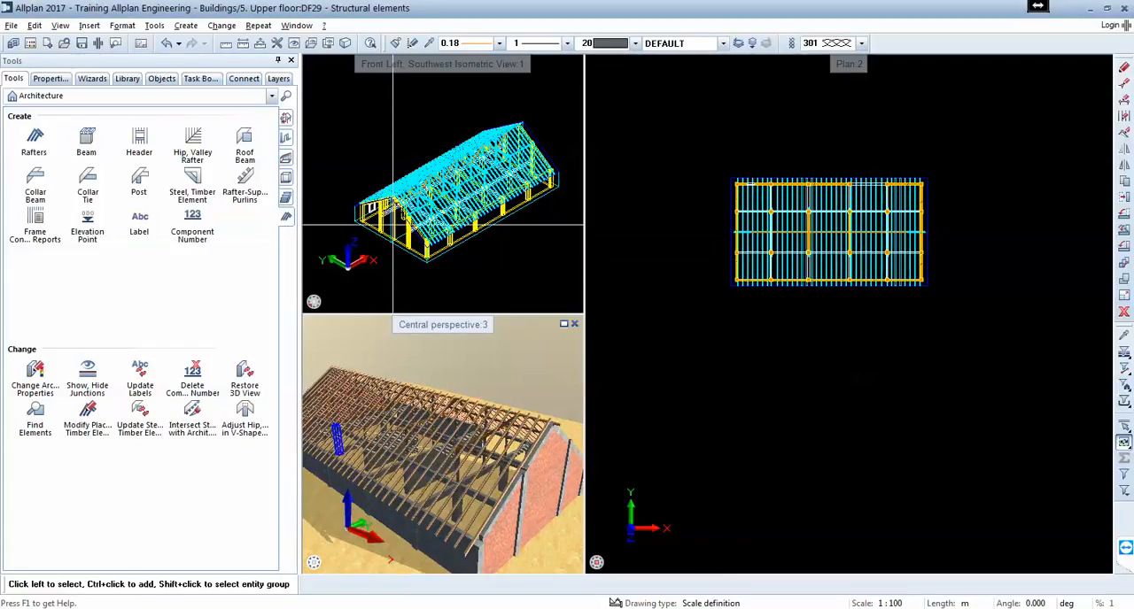
{"action": "mouse_move", "coordinate": [34, 217]}
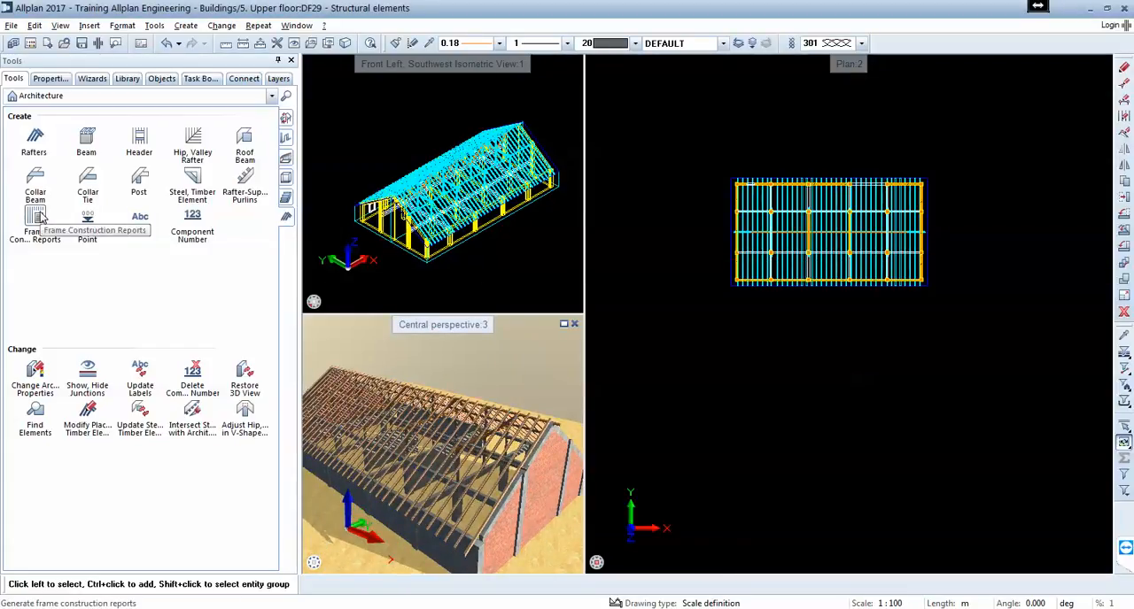
Browse Frame Construction Reports to the Office eng folder of rafter design templates
{"action": "left_click", "coordinate": [34, 217]}
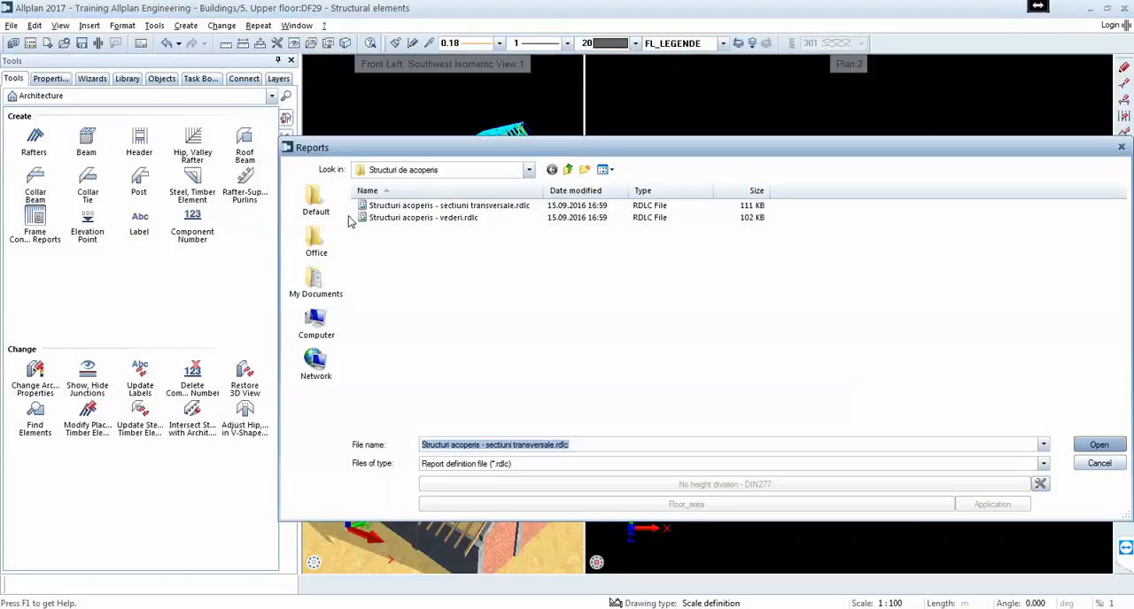
{"action": "left_click", "coordinate": [315, 243]}
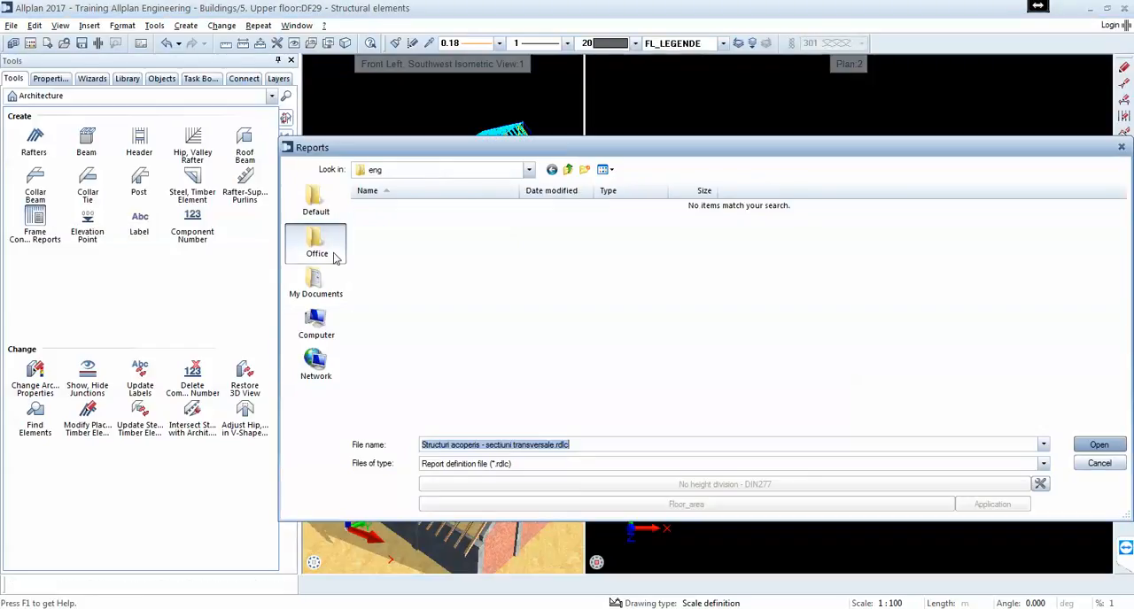
{"action": "mouse_move", "coordinate": [547, 198]}
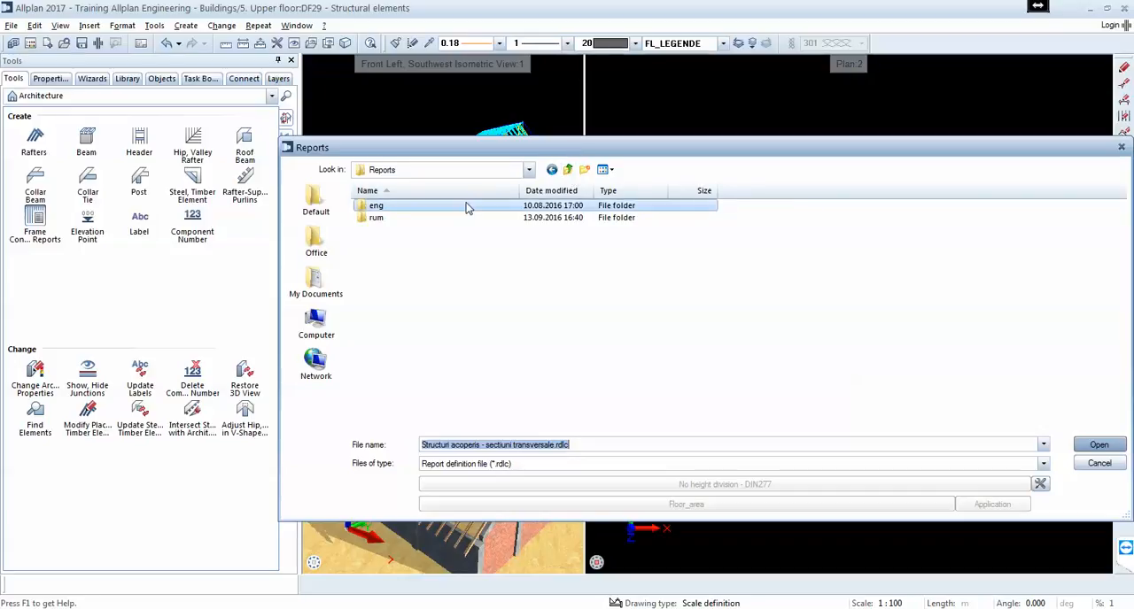
{"action": "double_click", "coordinate": [376, 204]}
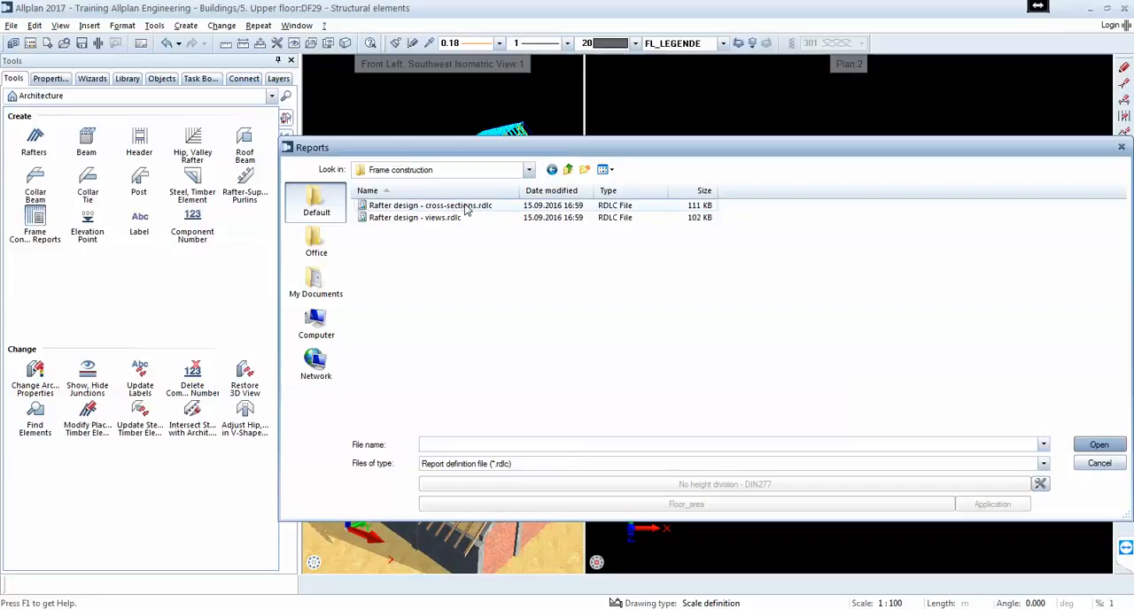
{"action": "mouse_move", "coordinate": [503, 209]}
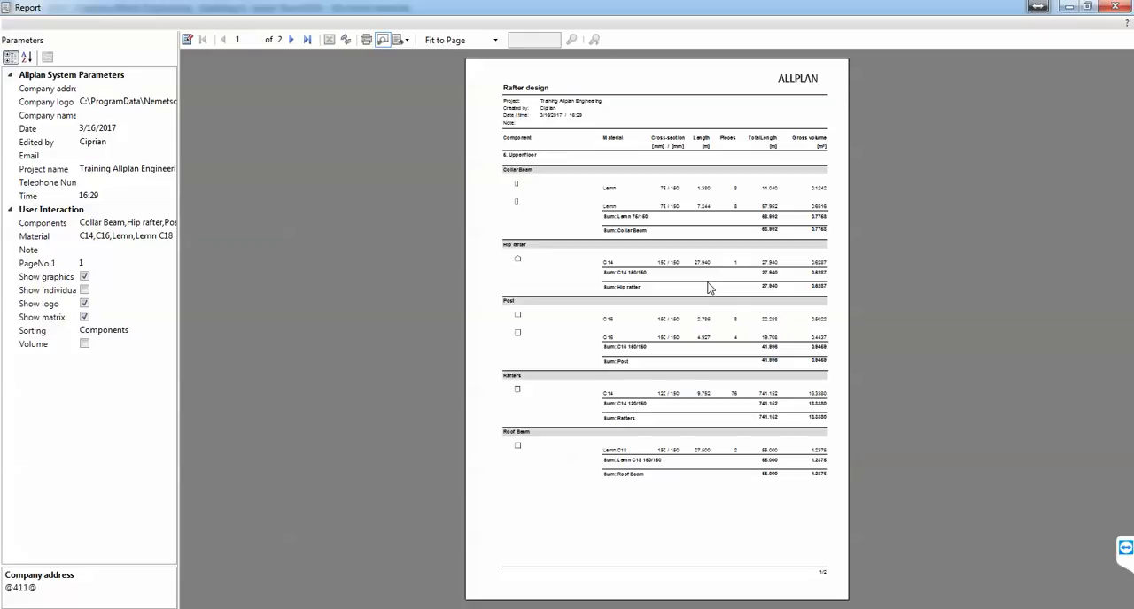
{"action": "mouse_move", "coordinate": [685, 140]}
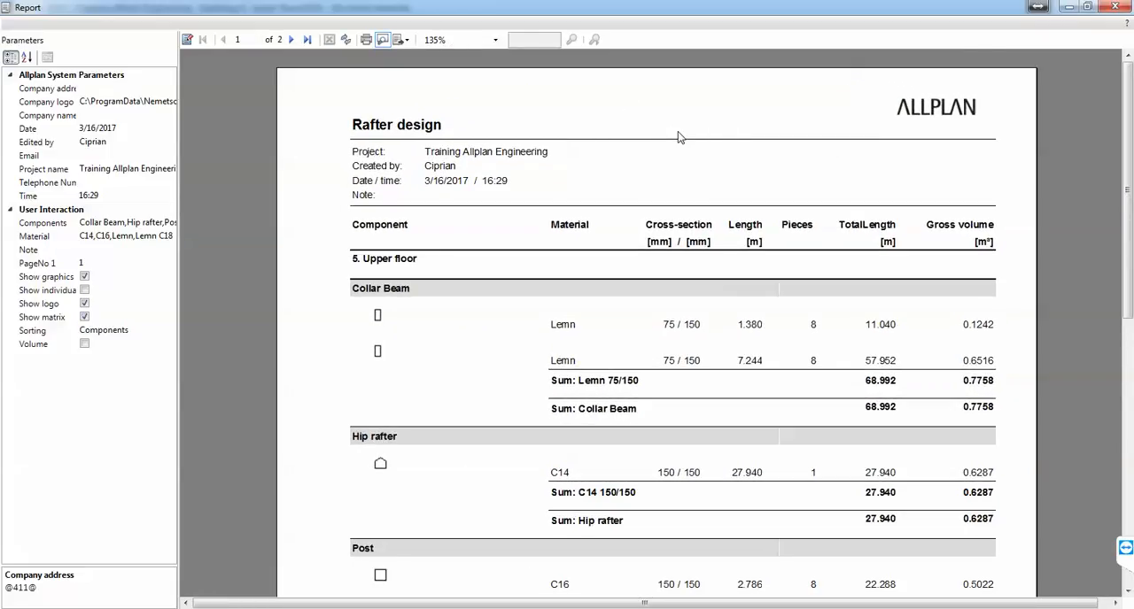
{"action": "mouse_move", "coordinate": [431, 372]}
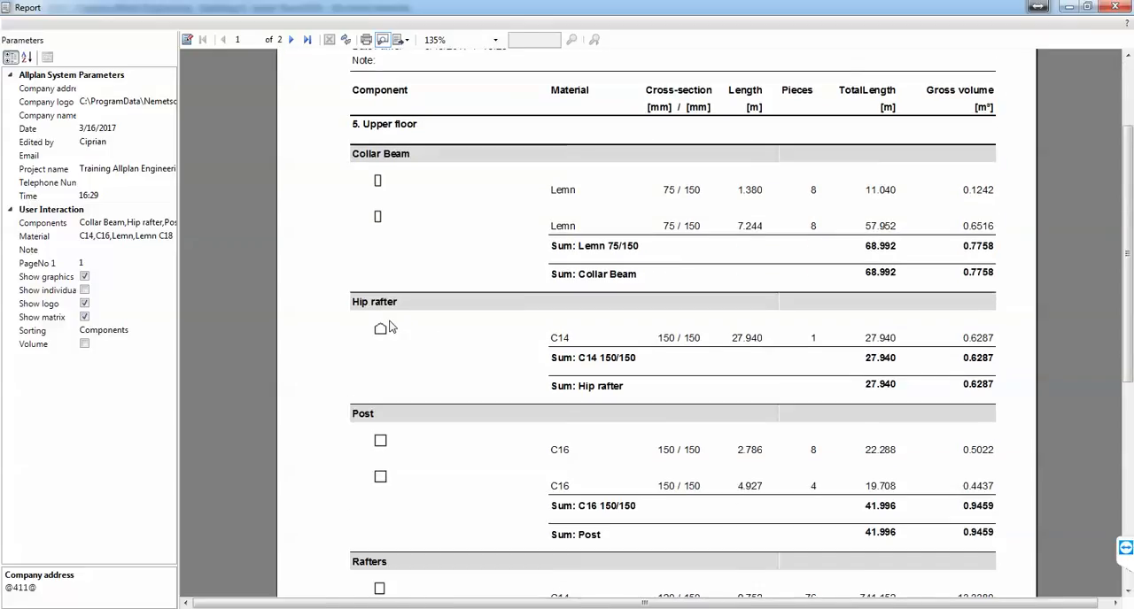
Scroll through page 1 and show page 2 with the cross-sections summary totals
{"action": "scroll", "scroll_direction": "down", "scroll_amount": 3}
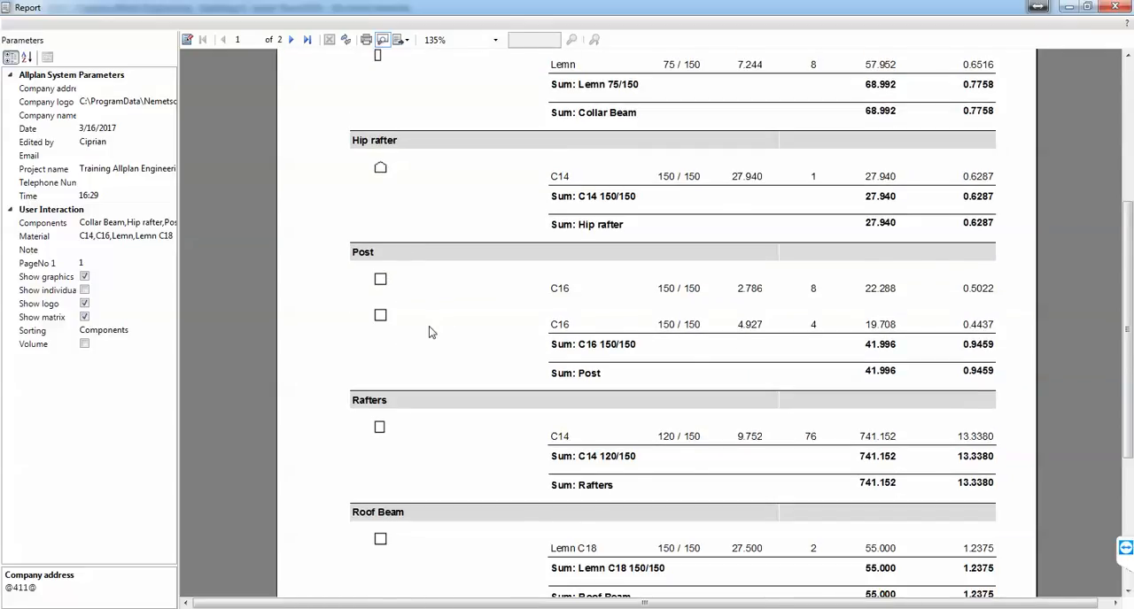
{"action": "scroll", "scroll_direction": "down", "scroll_amount": 3}
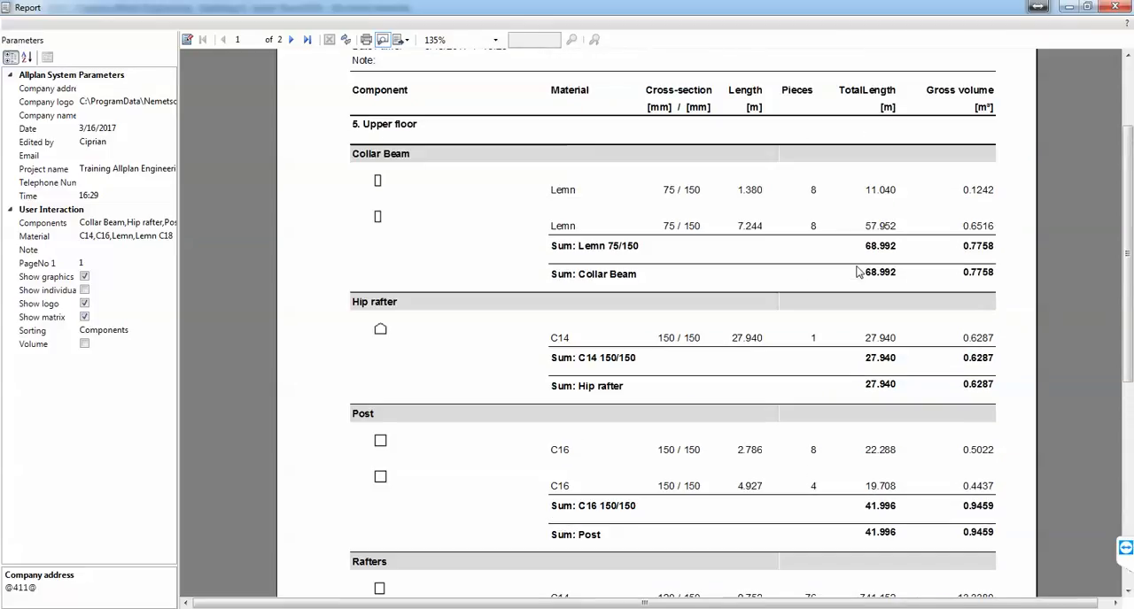
{"action": "left_click", "coordinate": [310, 39]}
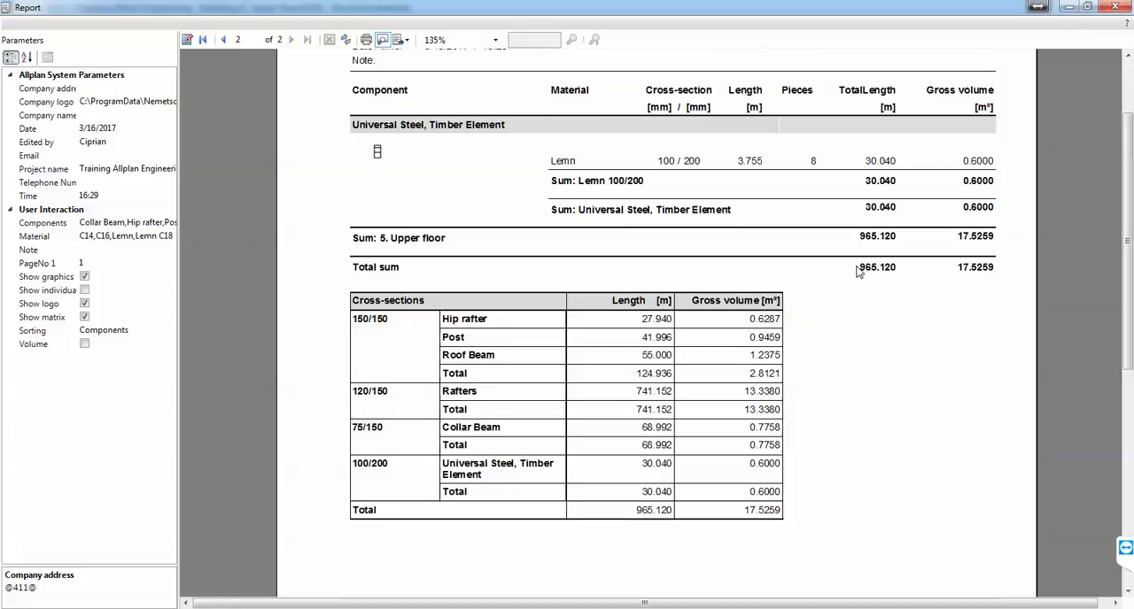
{"action": "scroll", "scroll_direction": "down", "scroll_amount": 3}
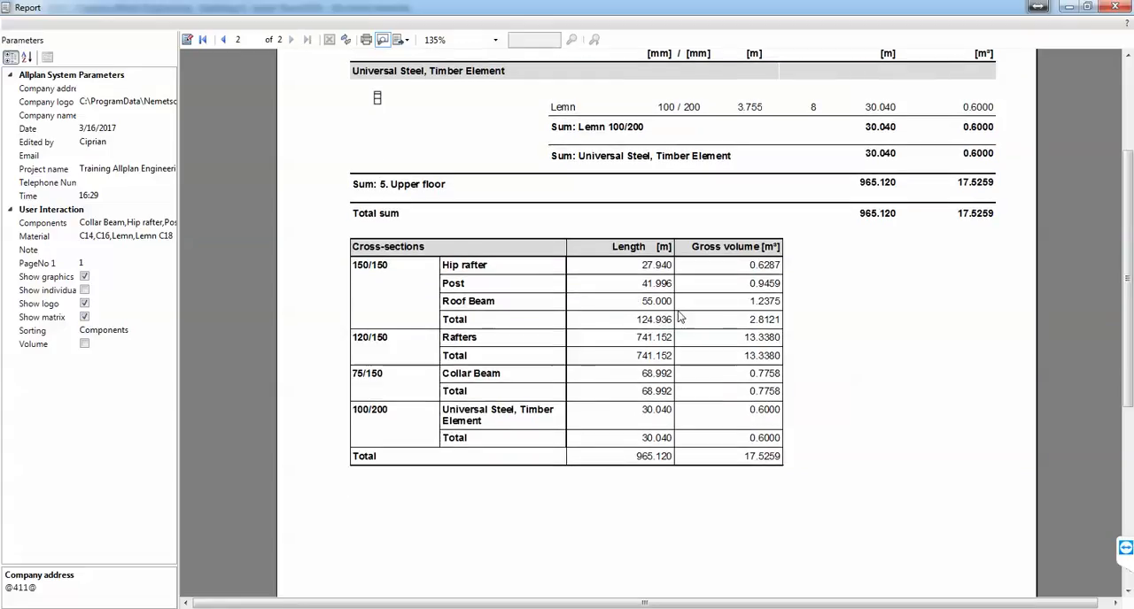
Open the report's Export list showing Excel, Allplan, PDF and Word
{"action": "left_click", "coordinate": [398, 39]}
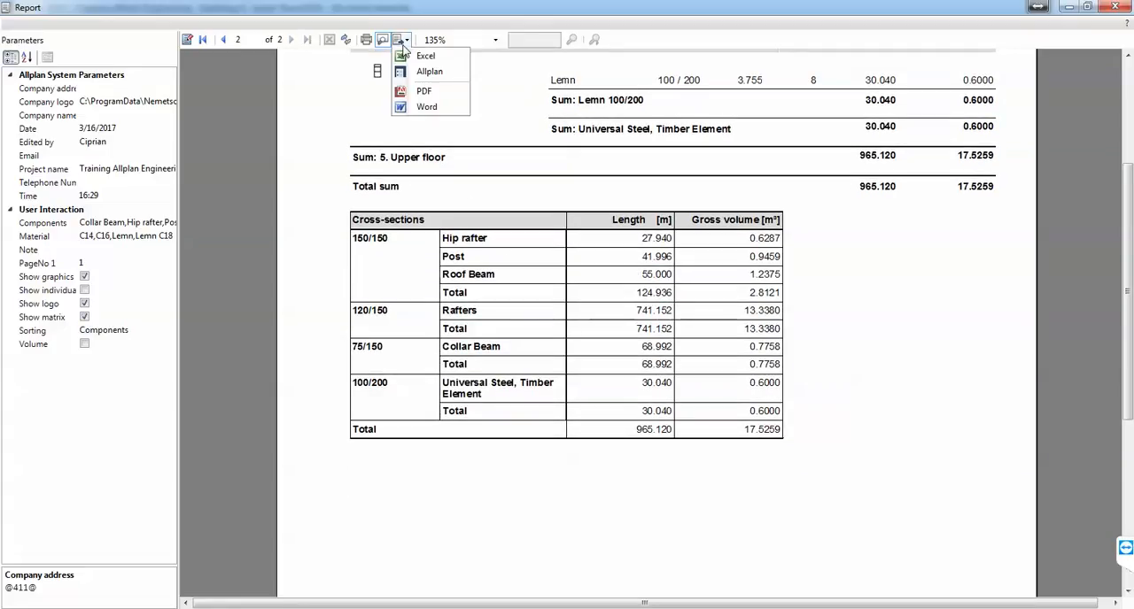
{"action": "mouse_move", "coordinate": [426, 72]}
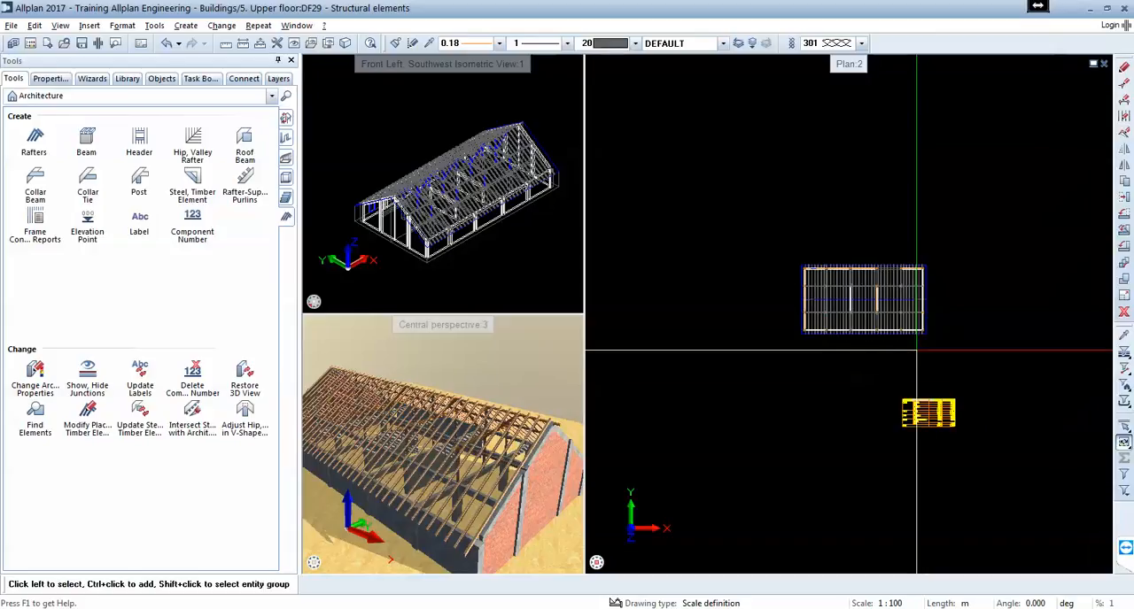
{"action": "mouse_move", "coordinate": [34, 218]}
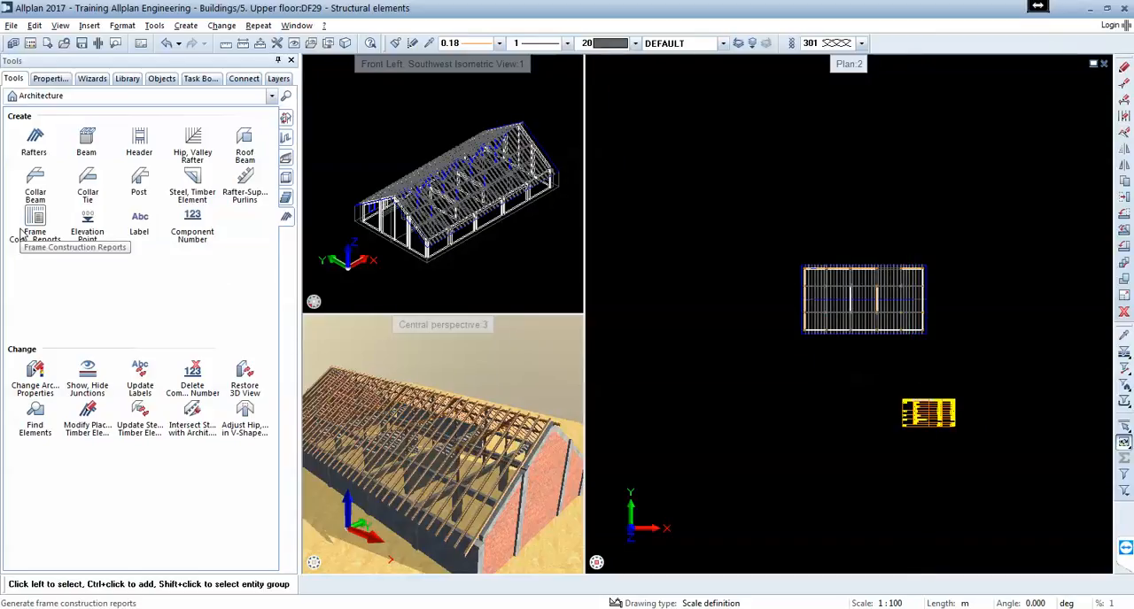
Generate a frame construction report from the 'Rafter design - views.rdlc' template
{"action": "left_click", "coordinate": [35, 217]}
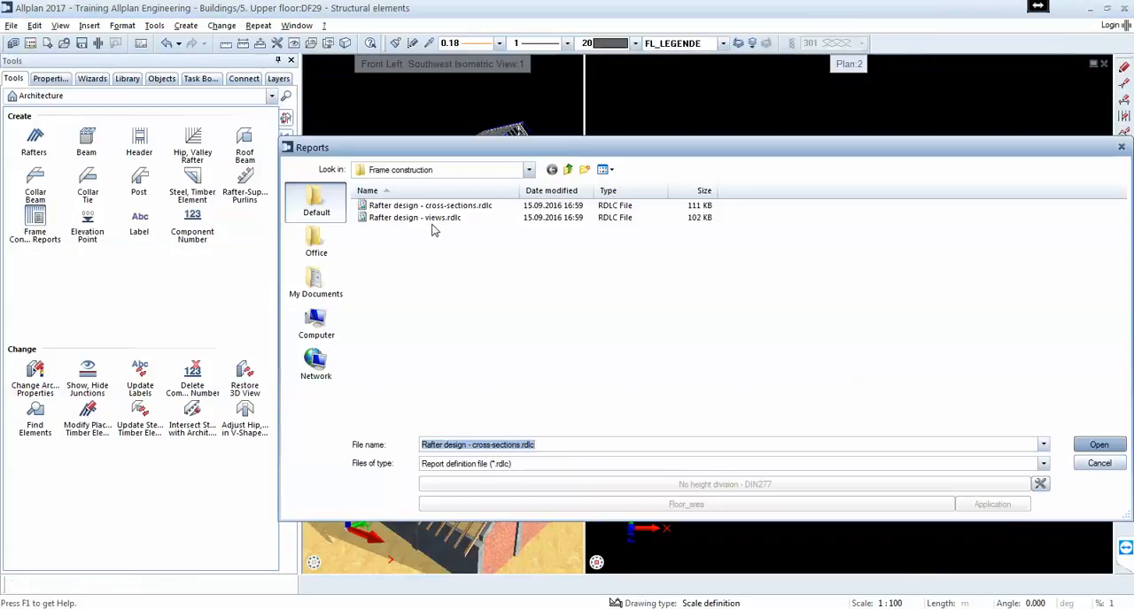
{"action": "left_click", "coordinate": [410, 218]}
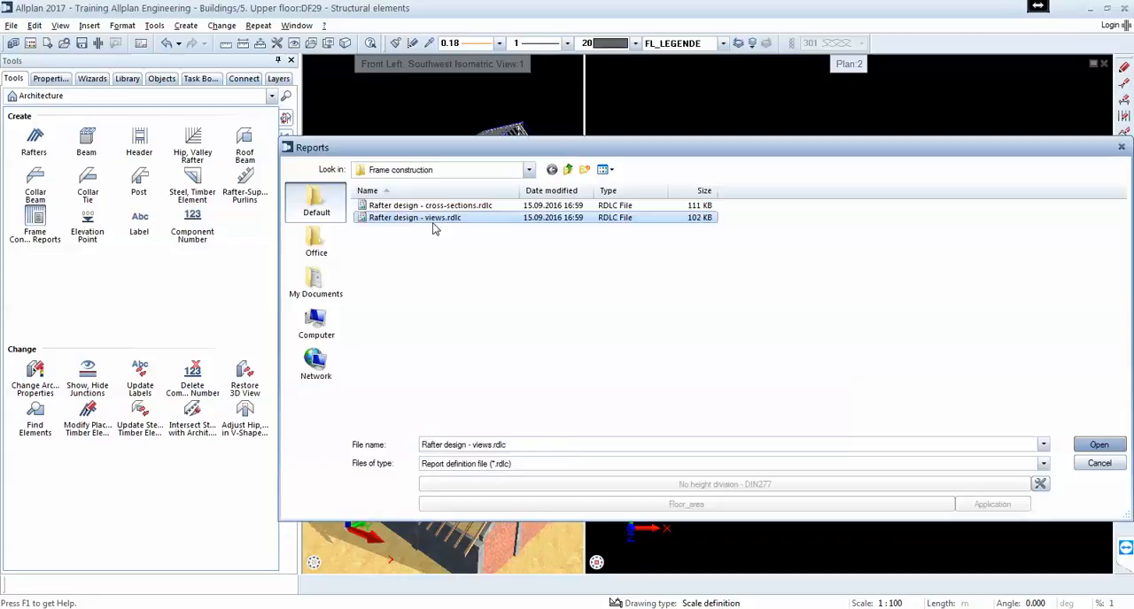
{"action": "left_click", "coordinate": [1098, 444]}
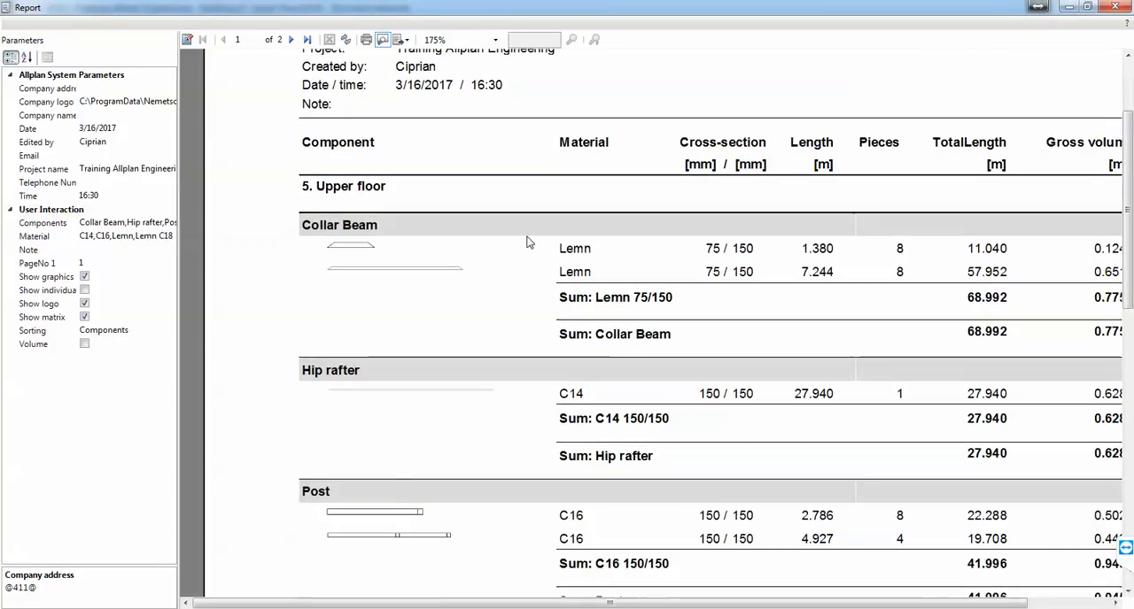
{"action": "mouse_move", "coordinate": [809, 259]}
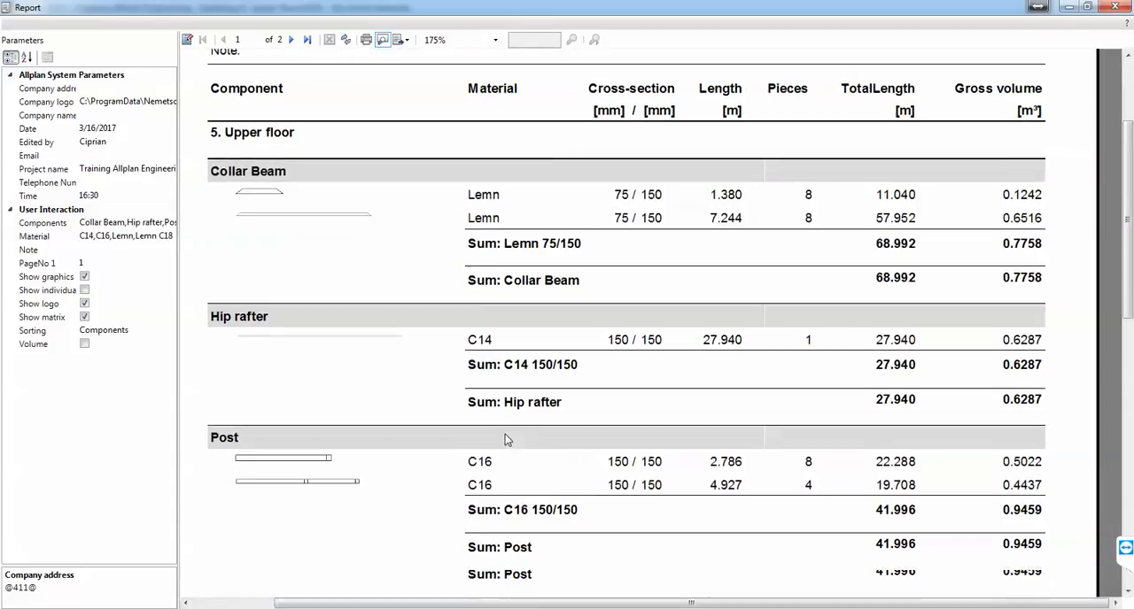
Scroll page 1, then show page 2 with 965.120 m and 17.5259 m³ totals
{"action": "scroll", "scroll_direction": "down", "scroll_amount": 3}
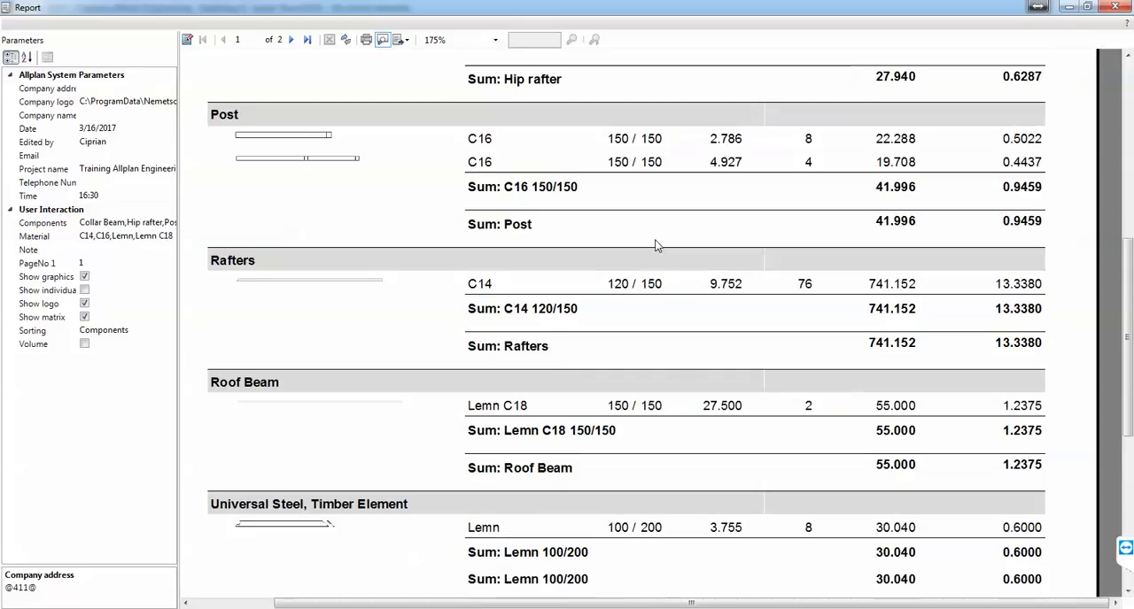
{"action": "left_click", "coordinate": [310, 40]}
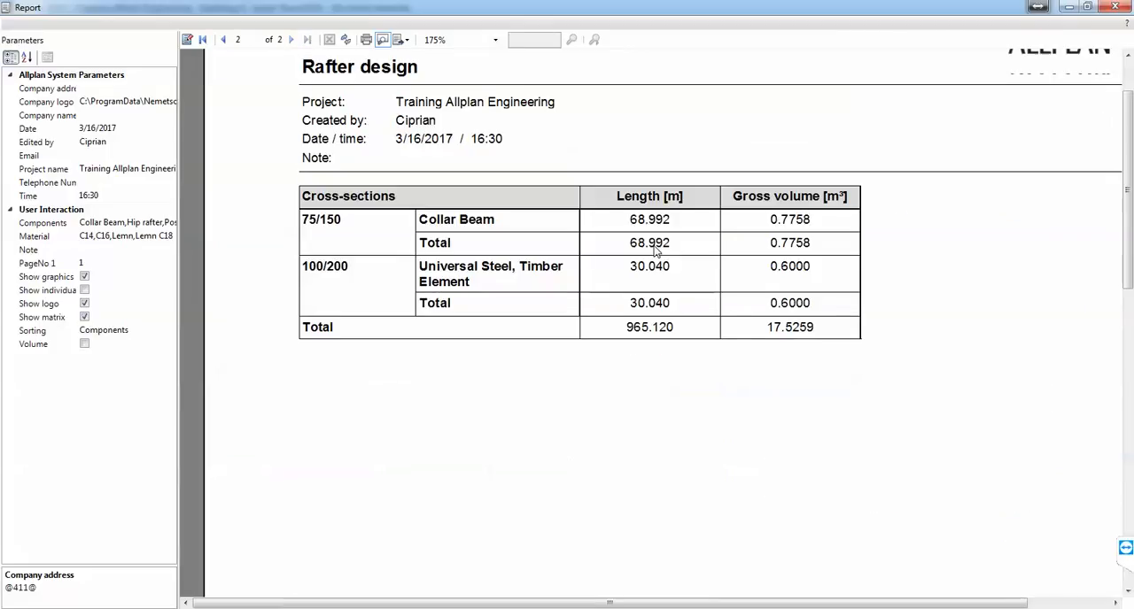